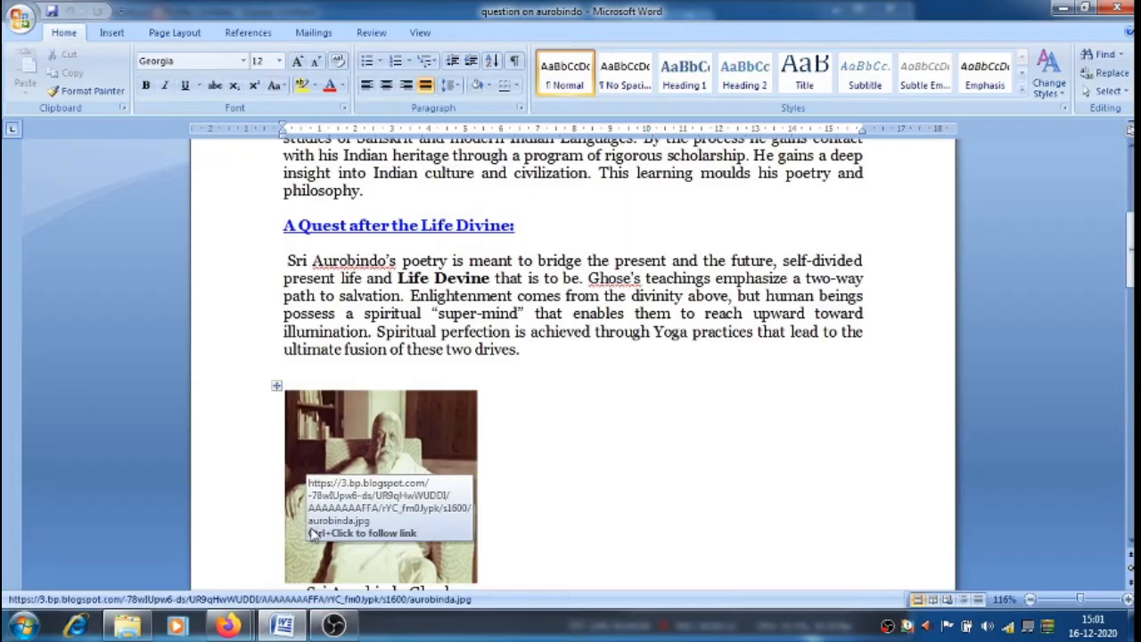
mouse_move(390, 530)
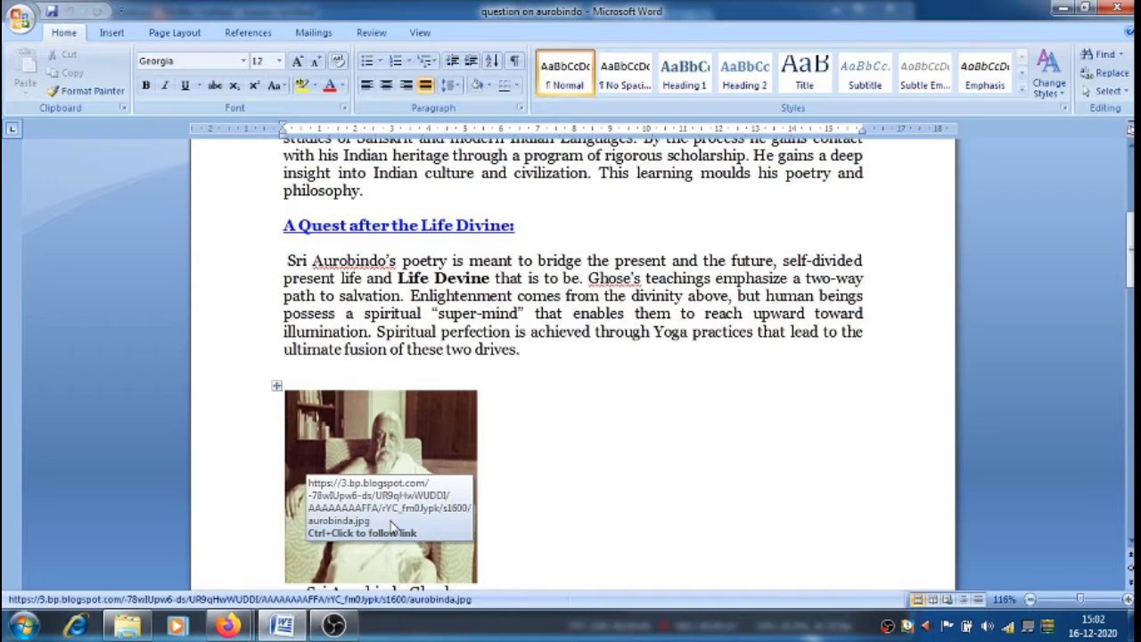
mouse_move(394, 528)
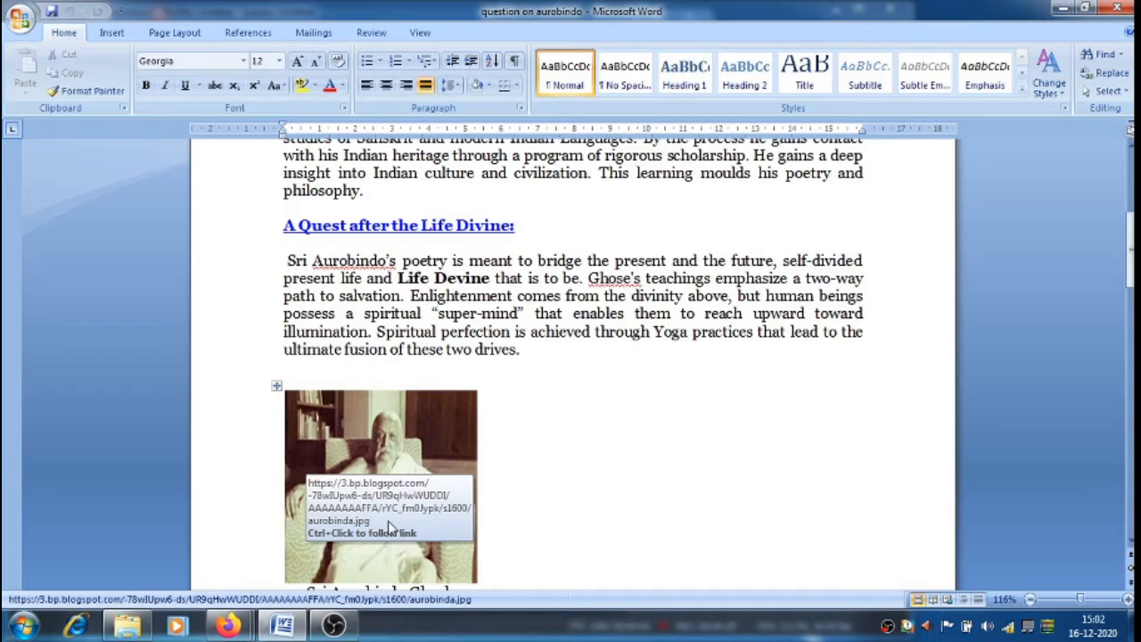
mouse_move(379, 497)
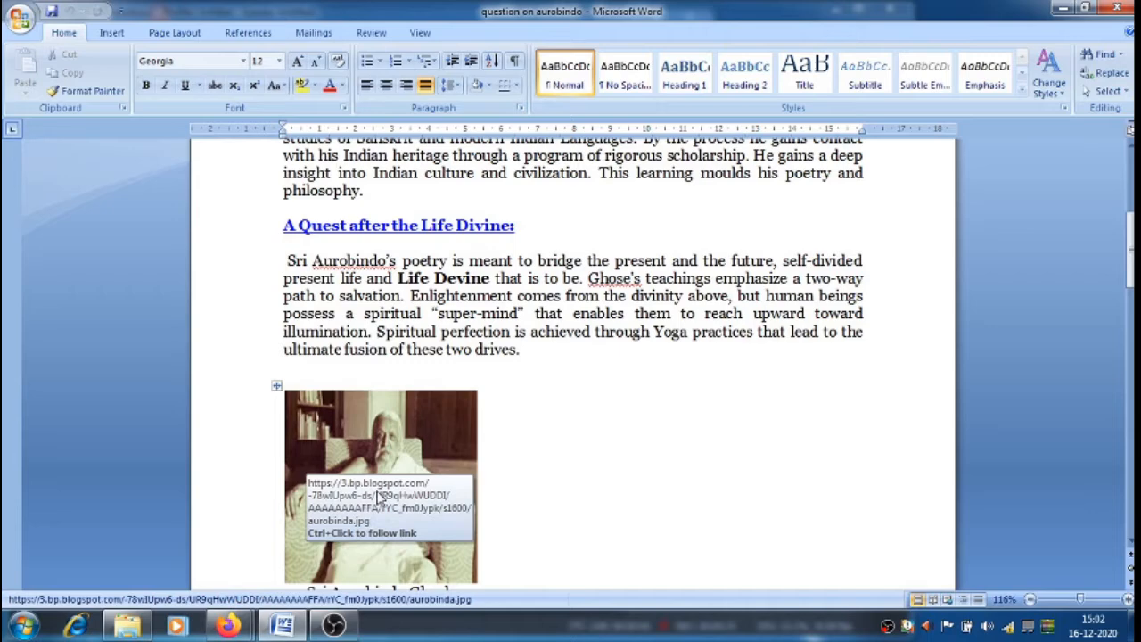
mouse_move(384, 491)
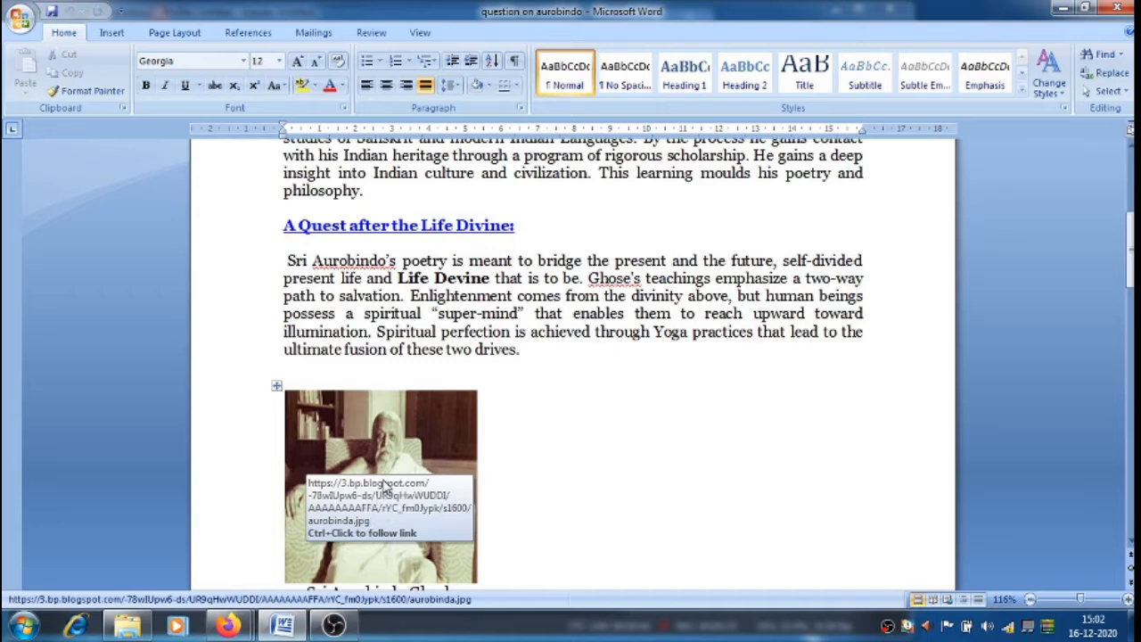
mouse_move(403, 484)
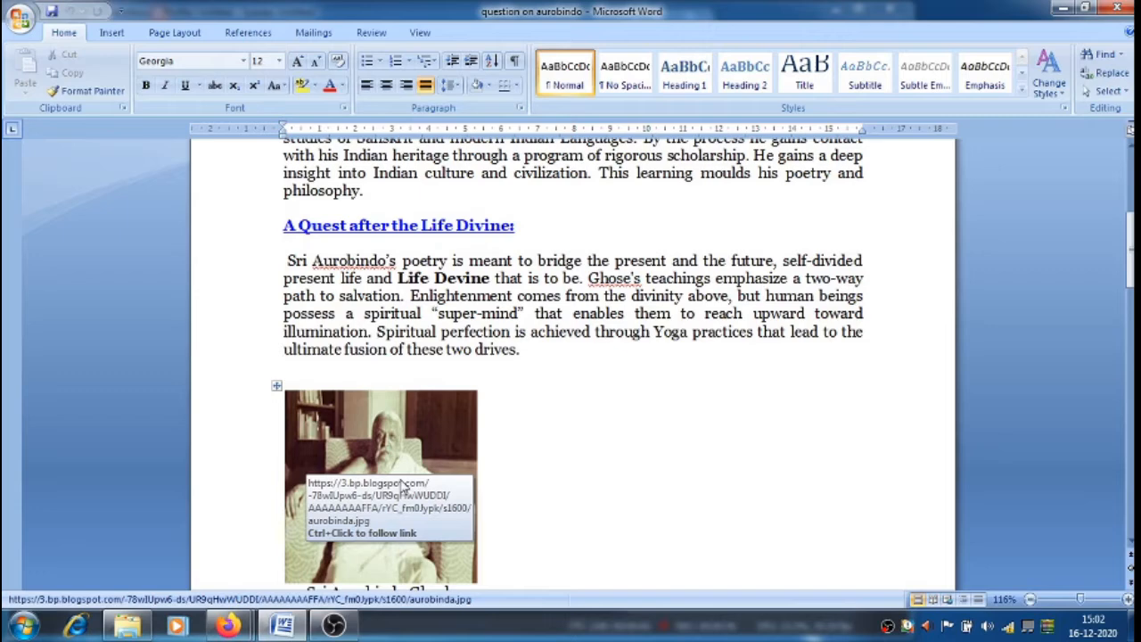
Scroll past the photo and Songs to Myrtle passage to the Urvasie and Savitri paragraph.
scroll(down, 3)
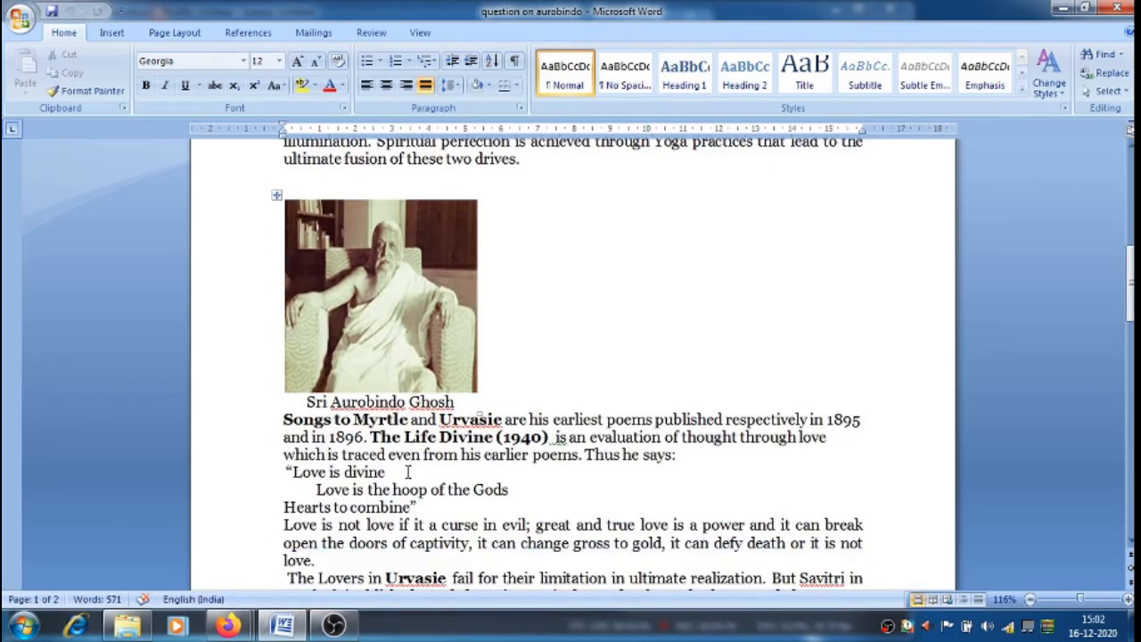
scroll(down, 3)
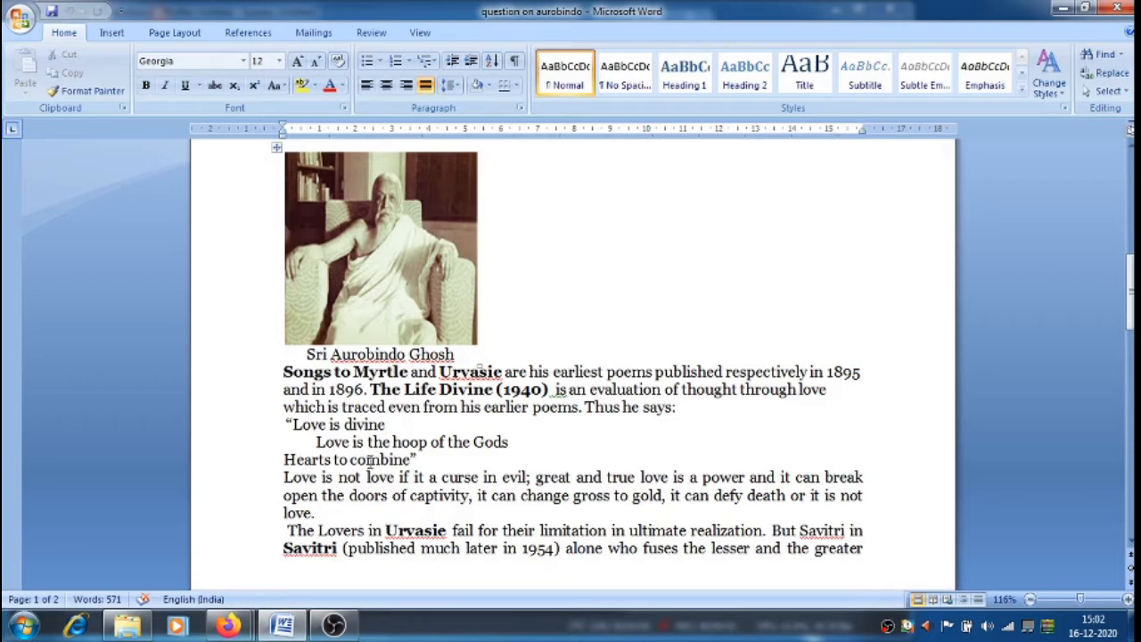
mouse_move(553, 410)
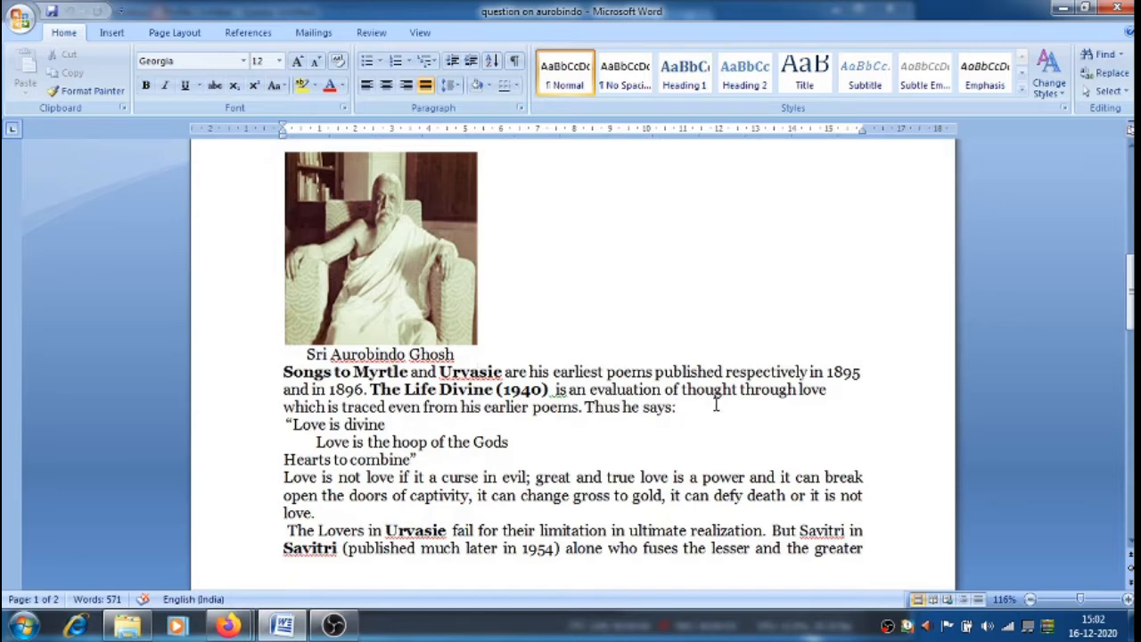
mouse_move(390, 432)
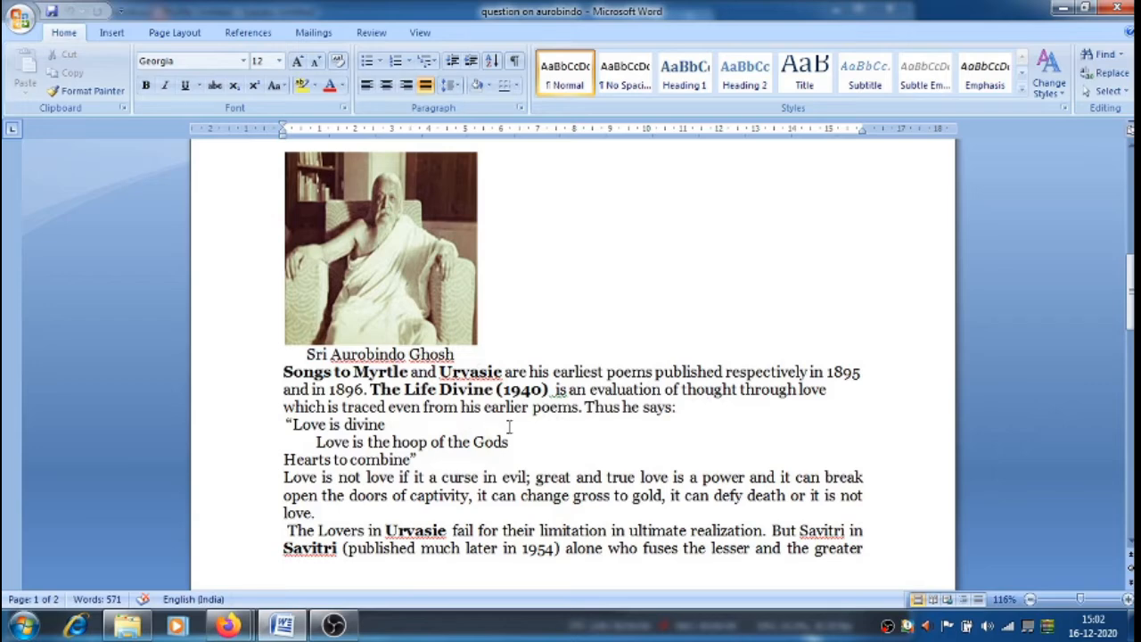
mouse_move(509, 432)
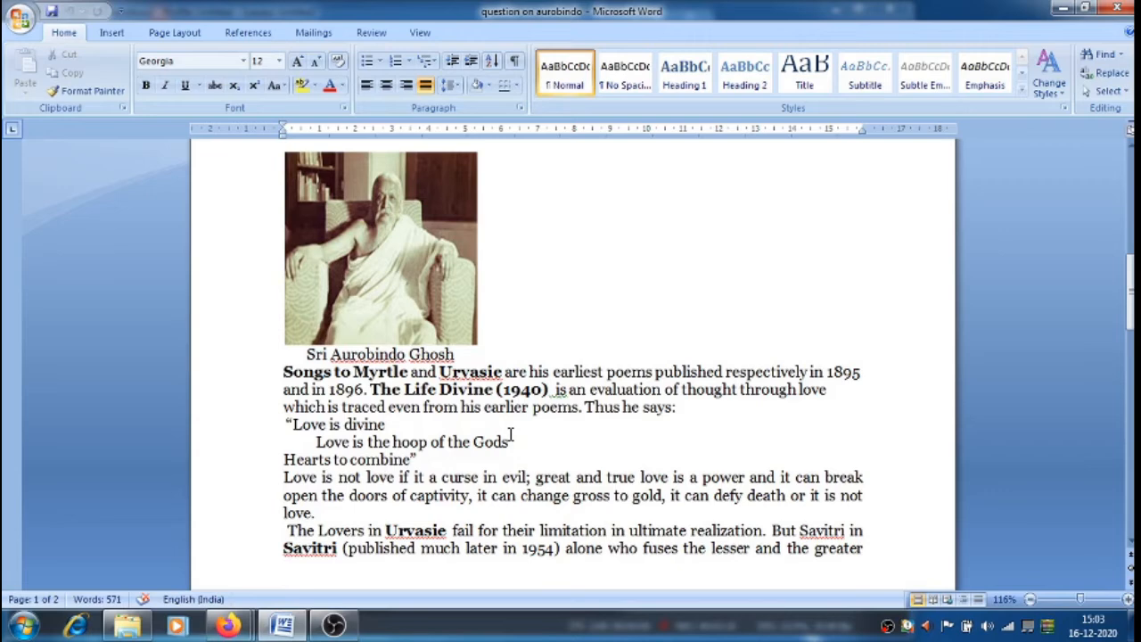
scroll(down, 3)
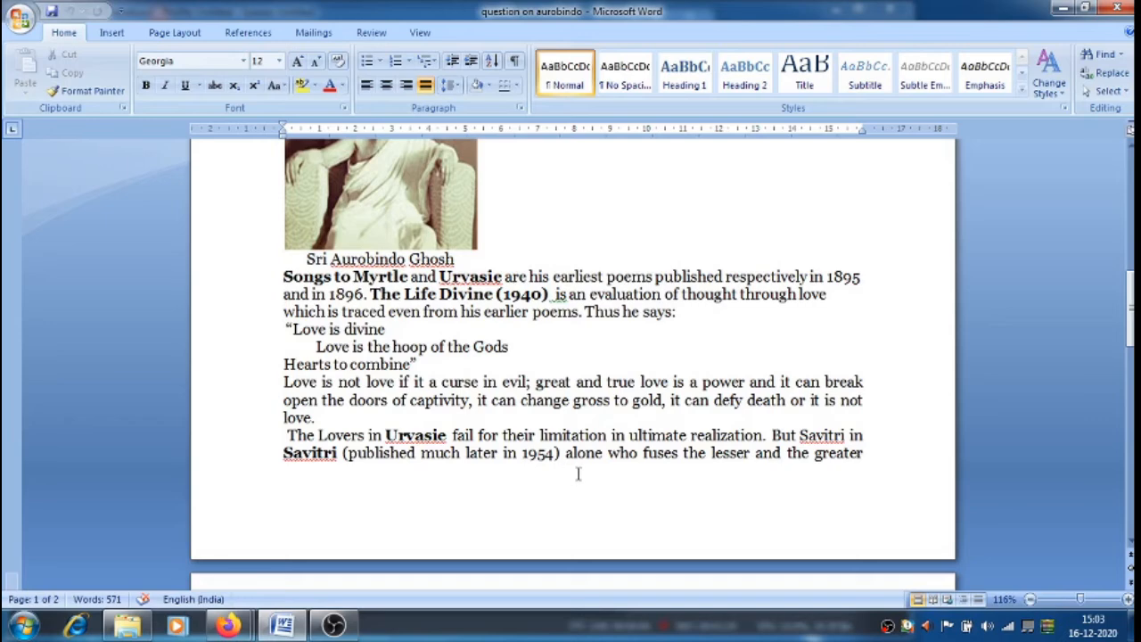
Scroll onto page 2 to the Life and Death passage and 'The ultimate realization' heading.
scroll(down, 3)
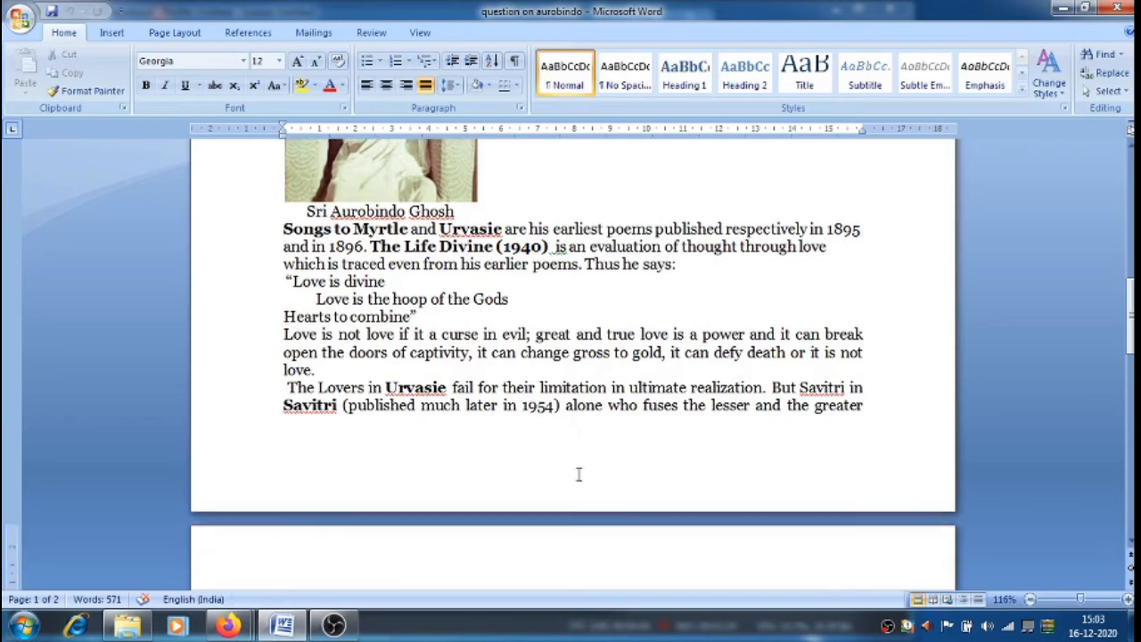
scroll(down, 3)
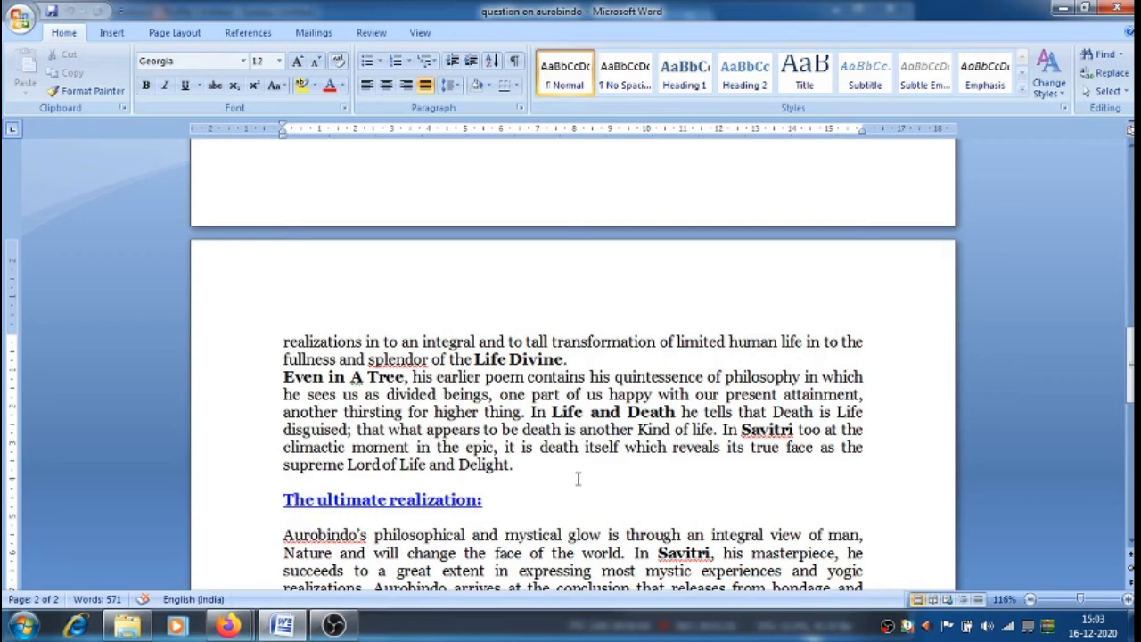
click(283, 359)
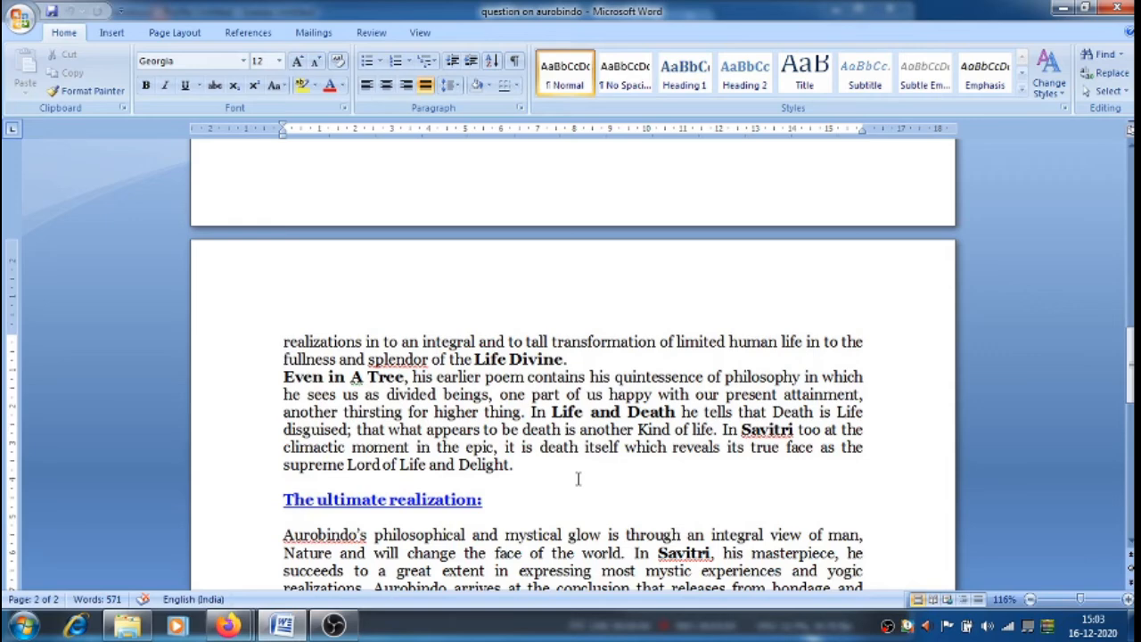
click(283, 359)
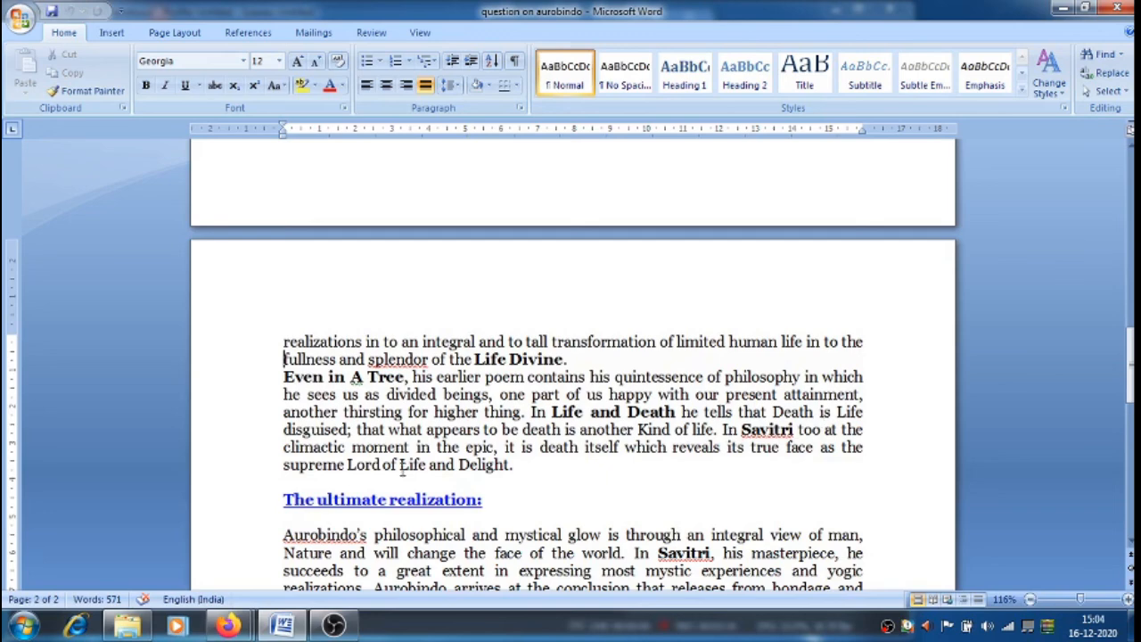
mouse_move(457, 465)
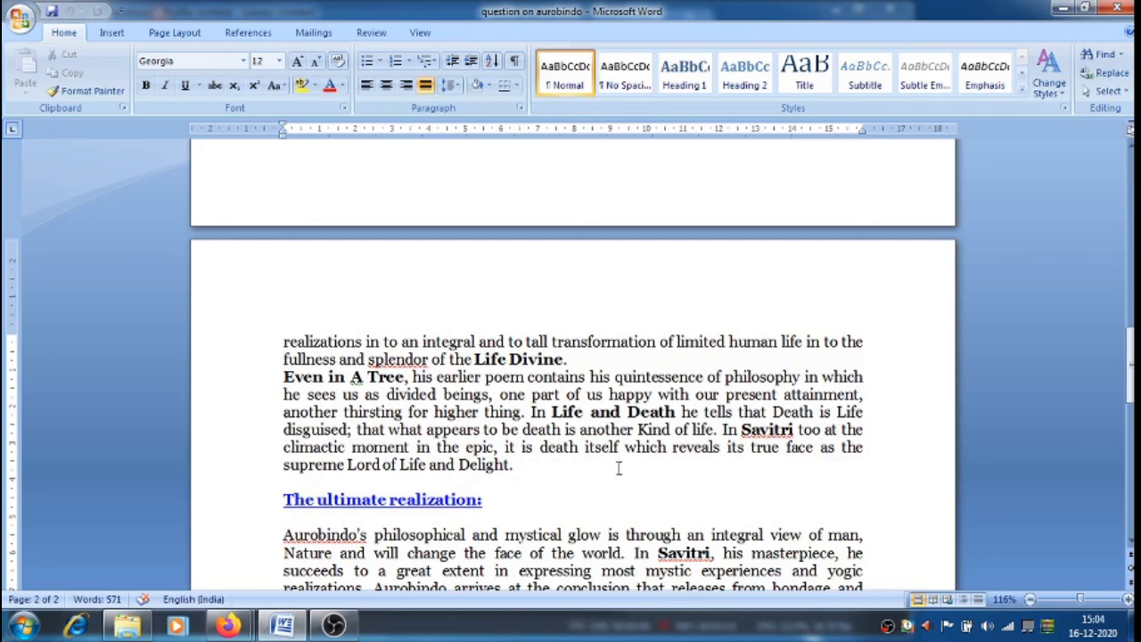
mouse_move(369, 494)
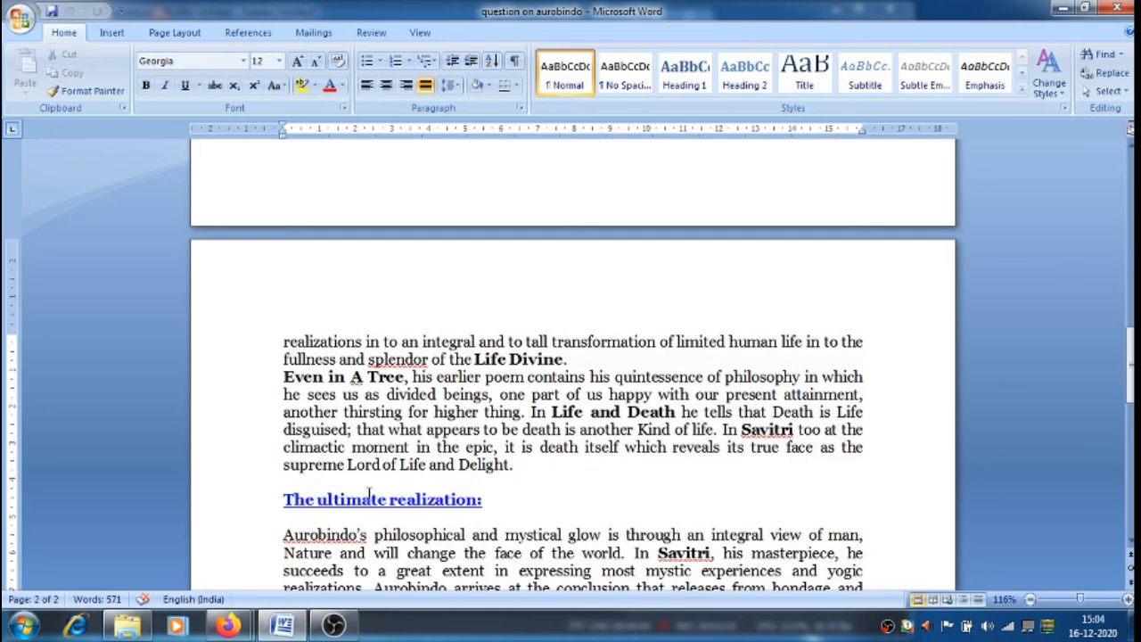